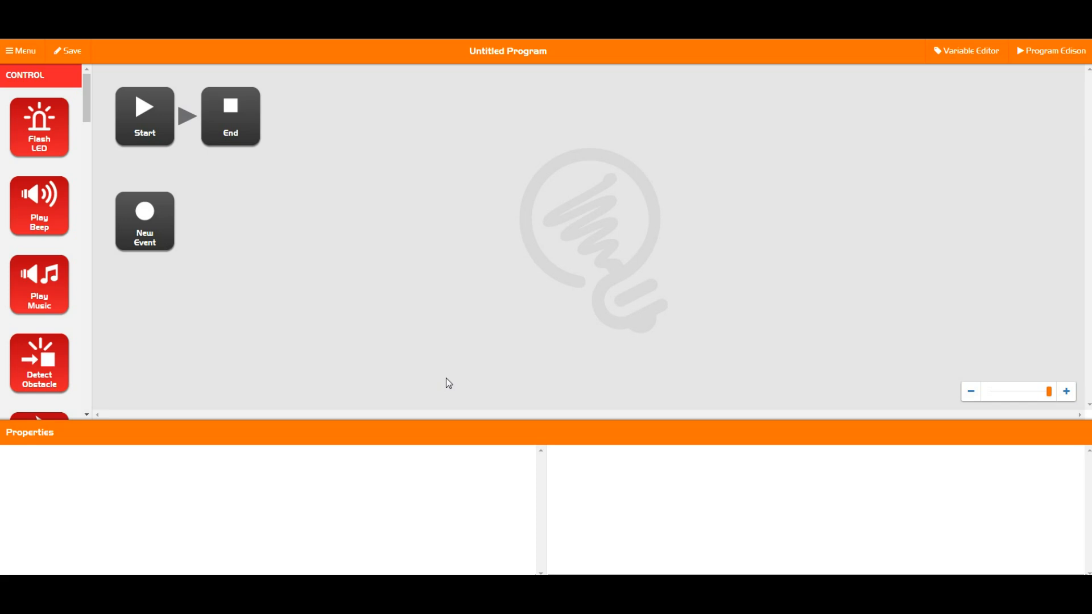
Start a new variable named 'test' in the Variable Editor
scroll("down", 3)
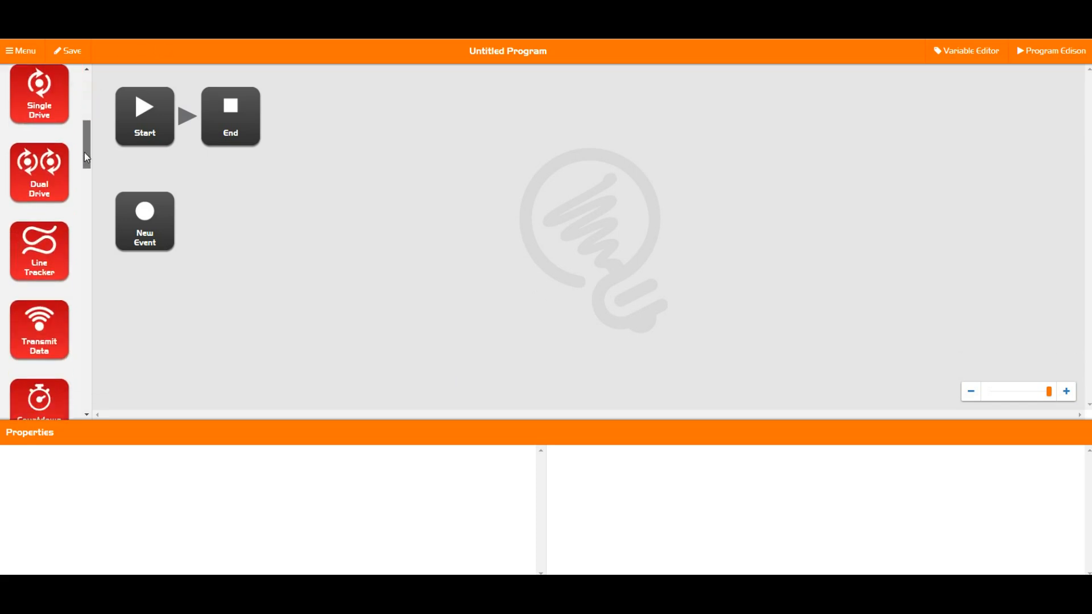
scroll("down", 3)
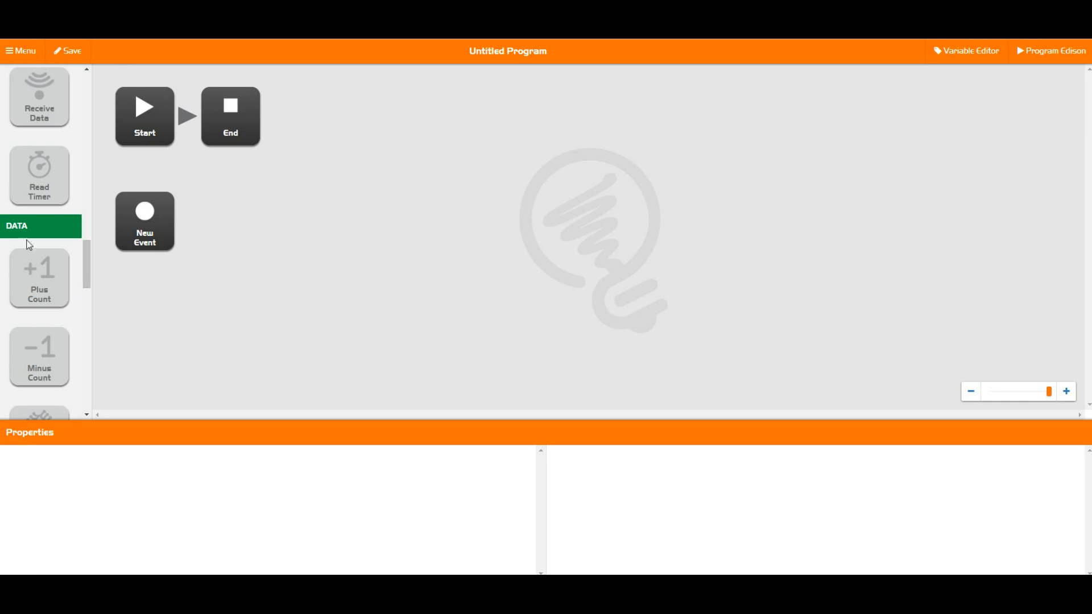
mouse_move(64, 274)
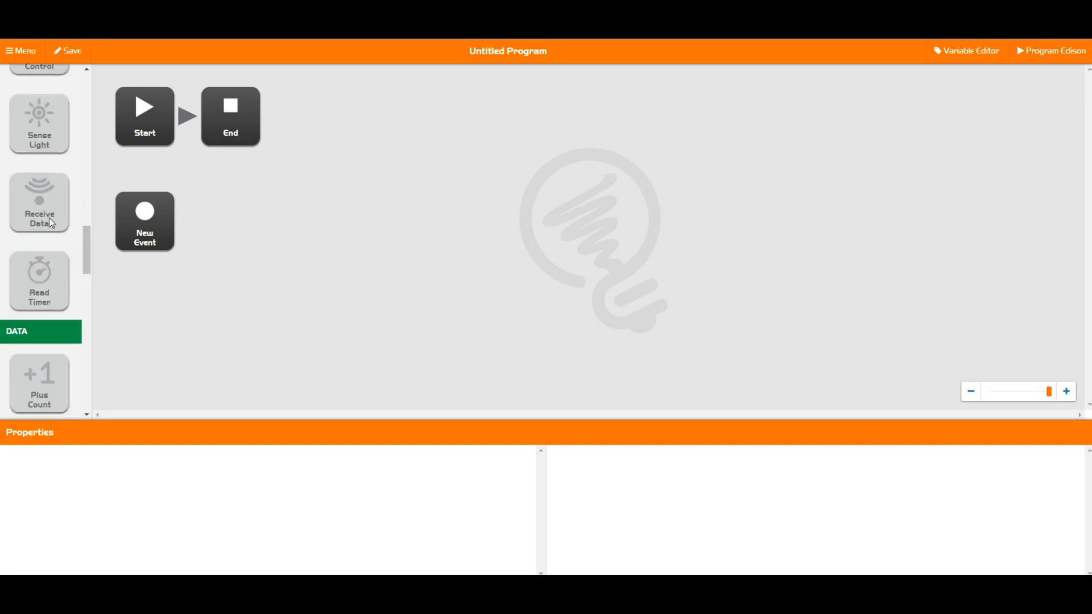
mouse_move(967, 51)
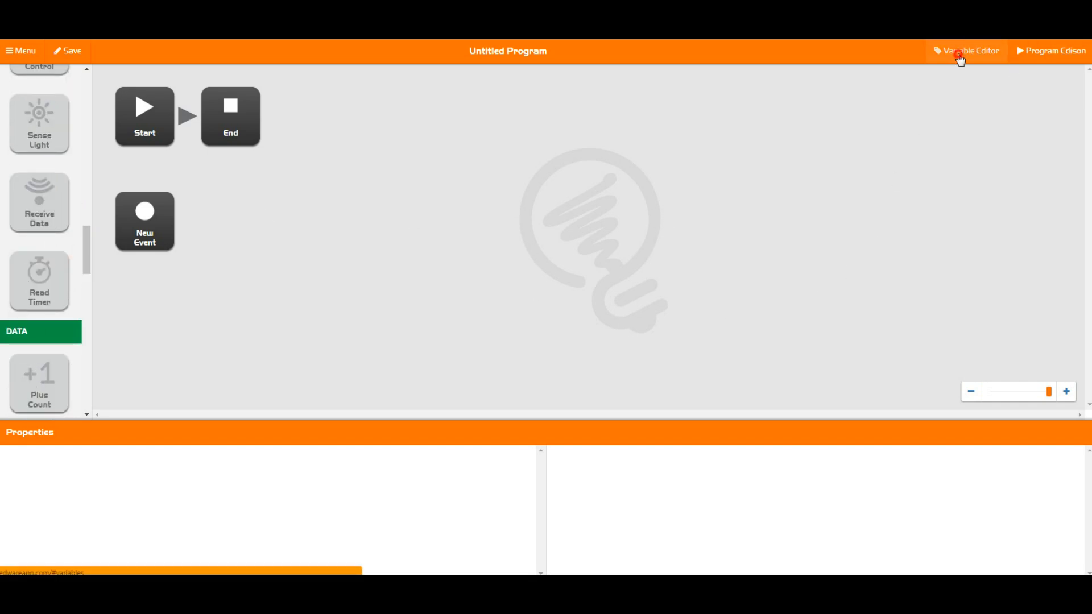
left_click(968, 51)
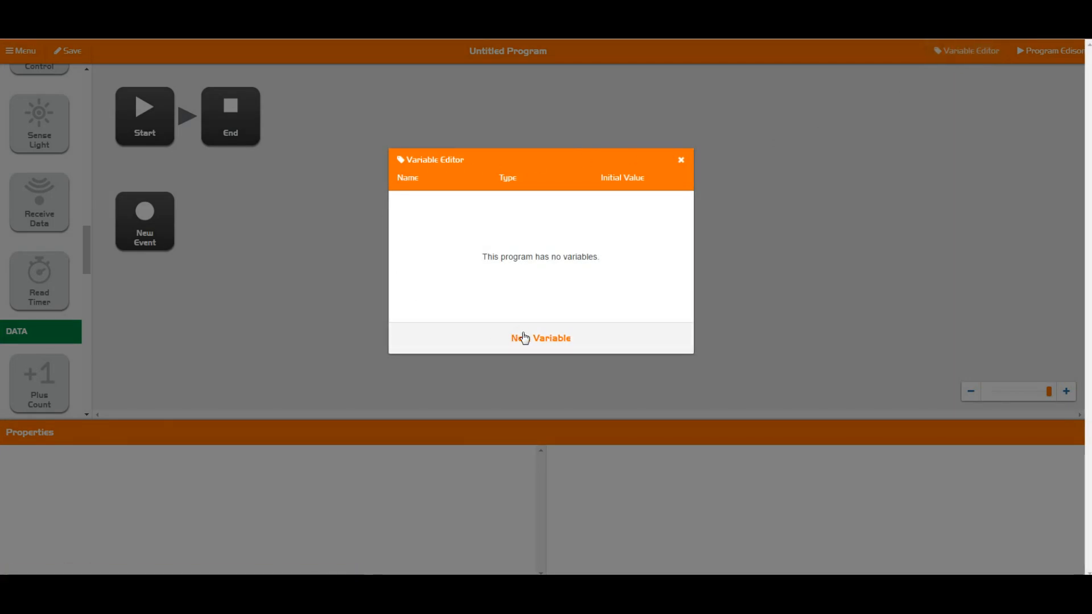
left_click(541, 338)
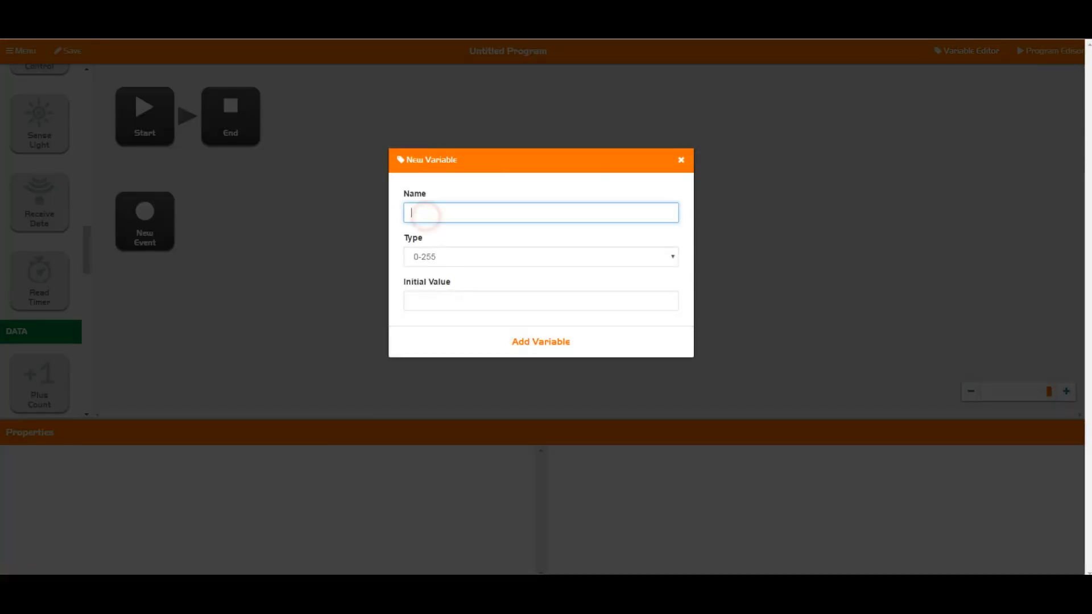
type("test")
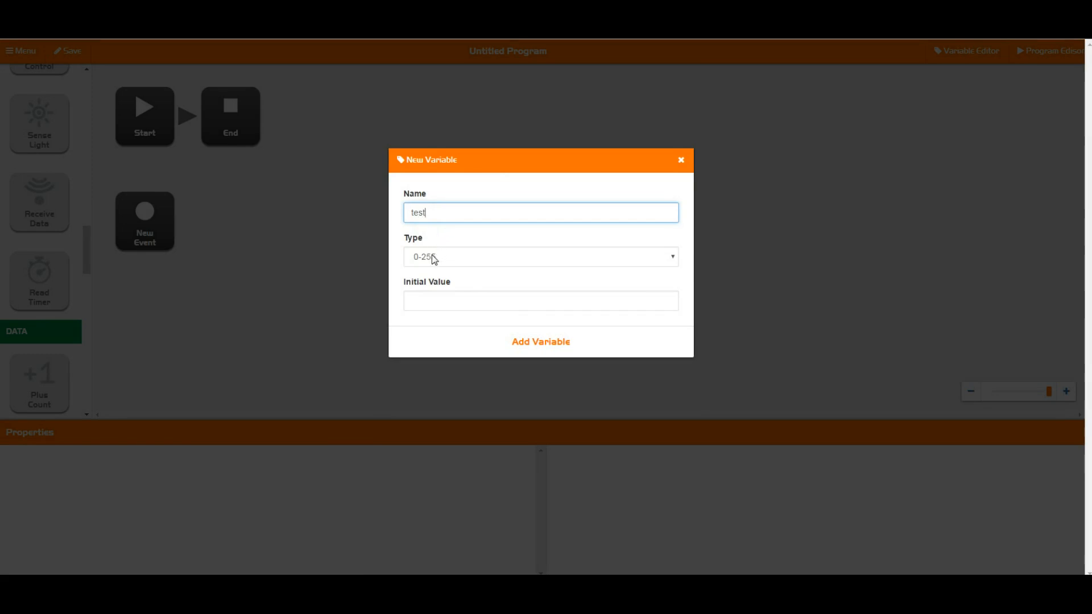
Give test the 0-255 type and initial value 0, then add it to the program
left_click(539, 256)
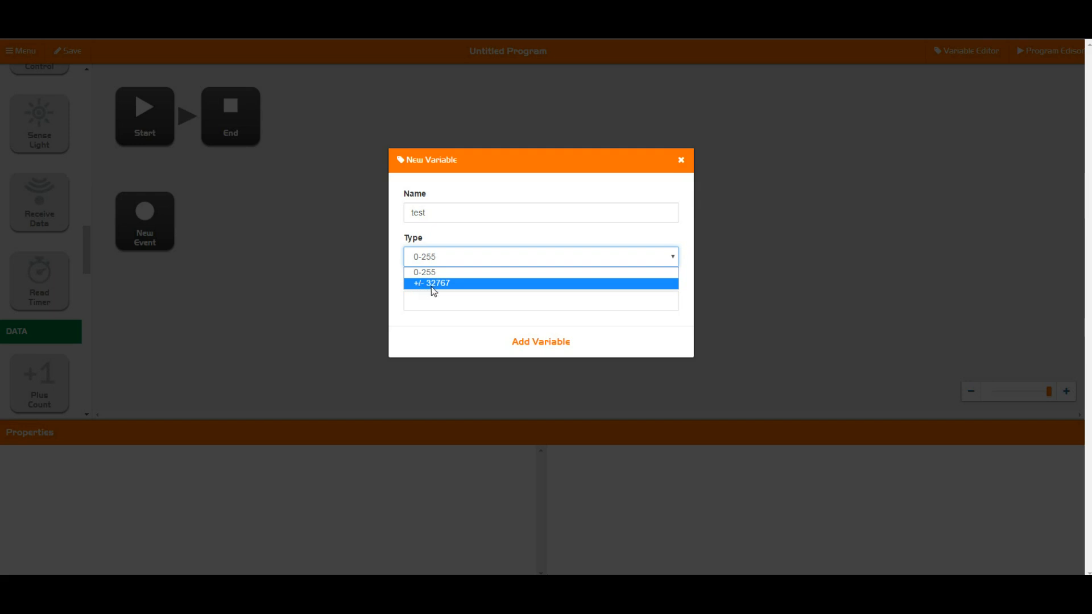
mouse_move(443, 290)
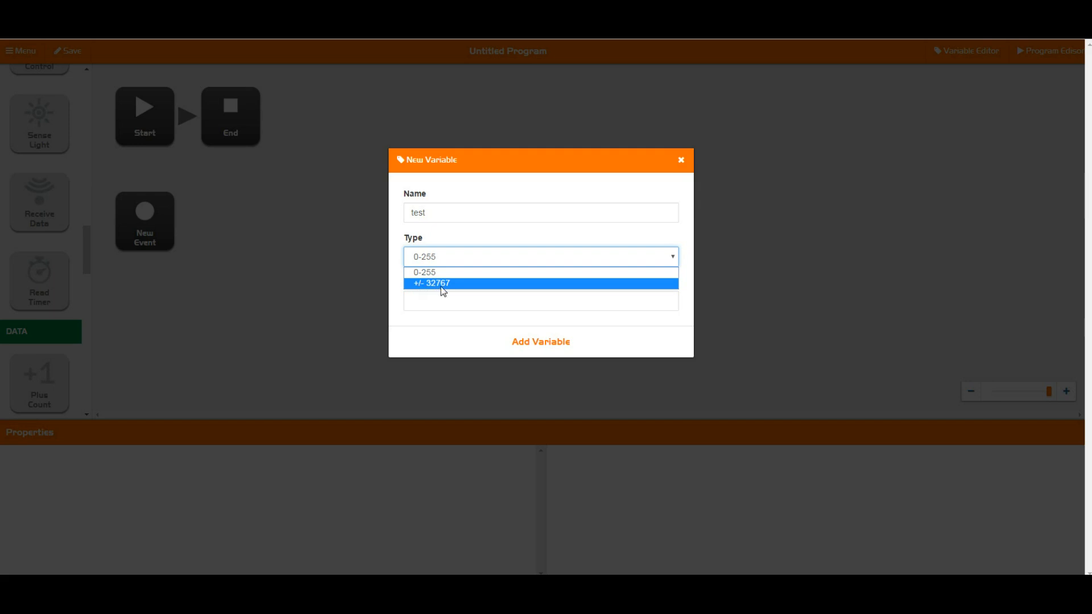
mouse_move(430, 271)
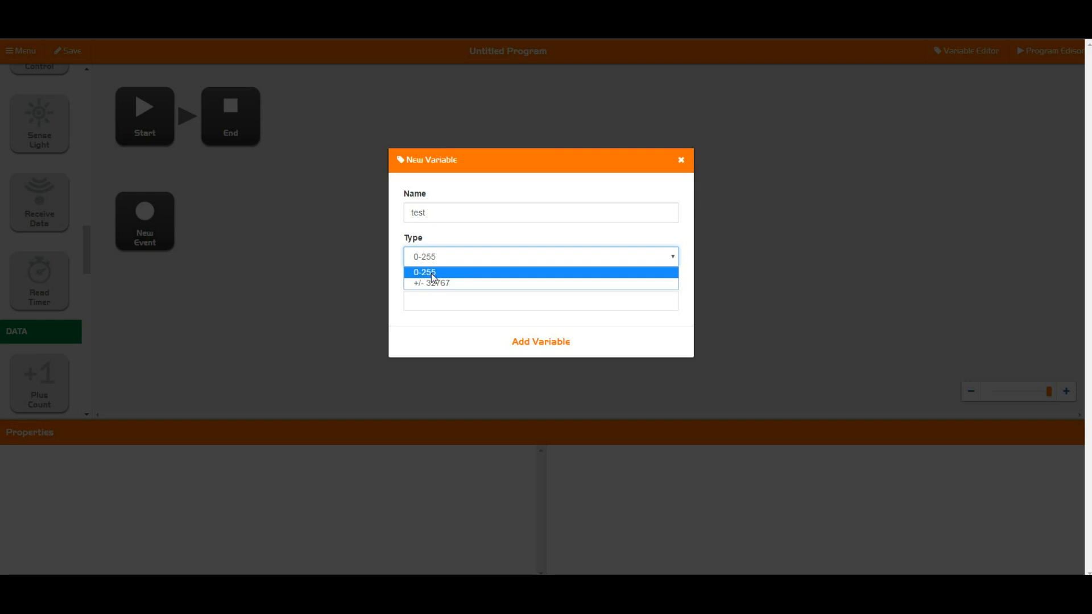
left_click(425, 272)
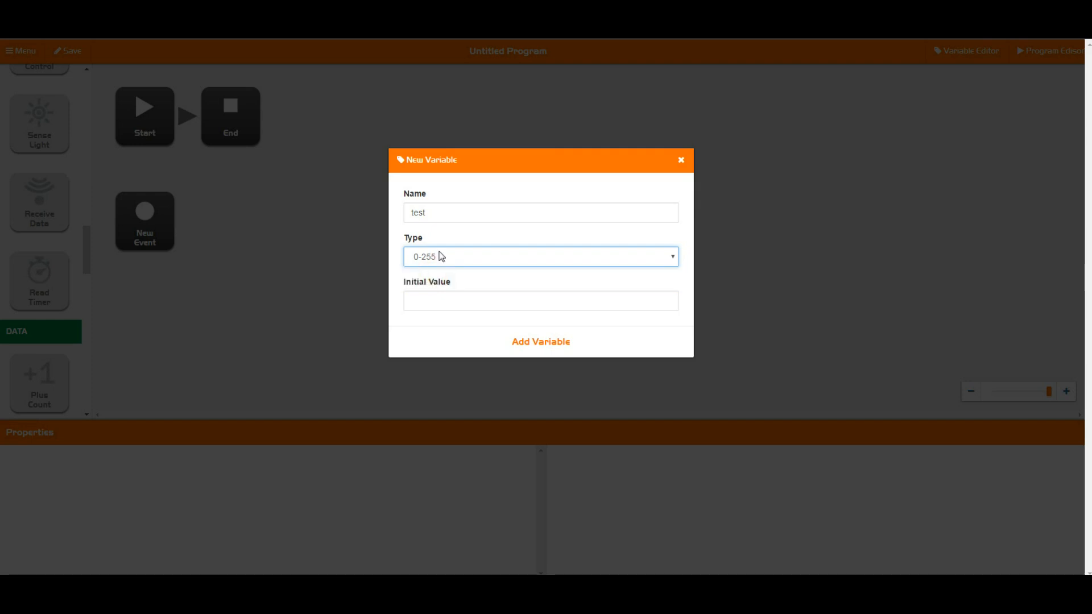
left_click(539, 256)
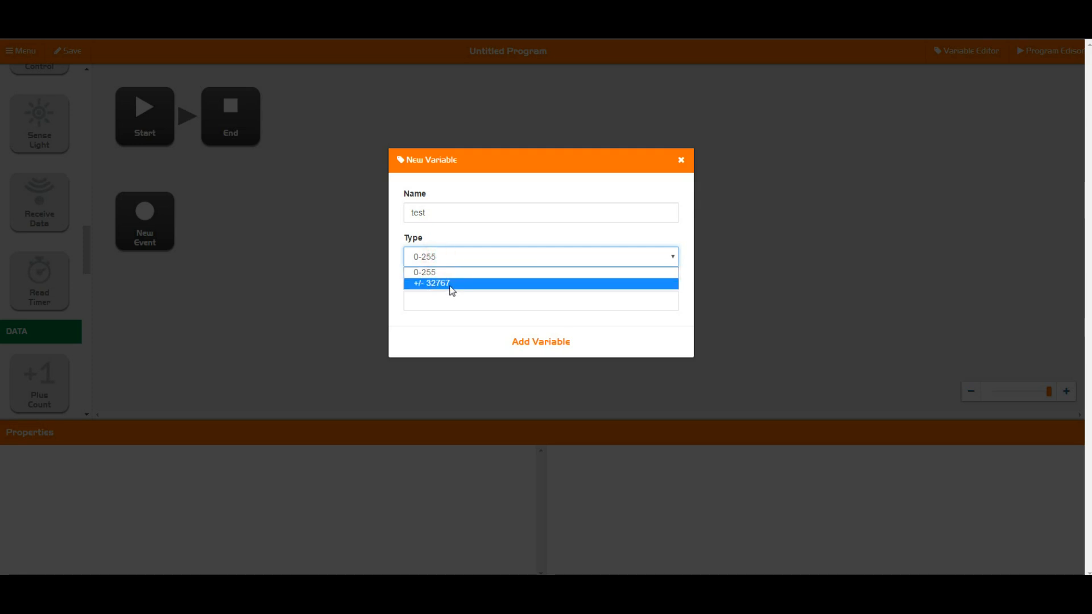
mouse_move(448, 285)
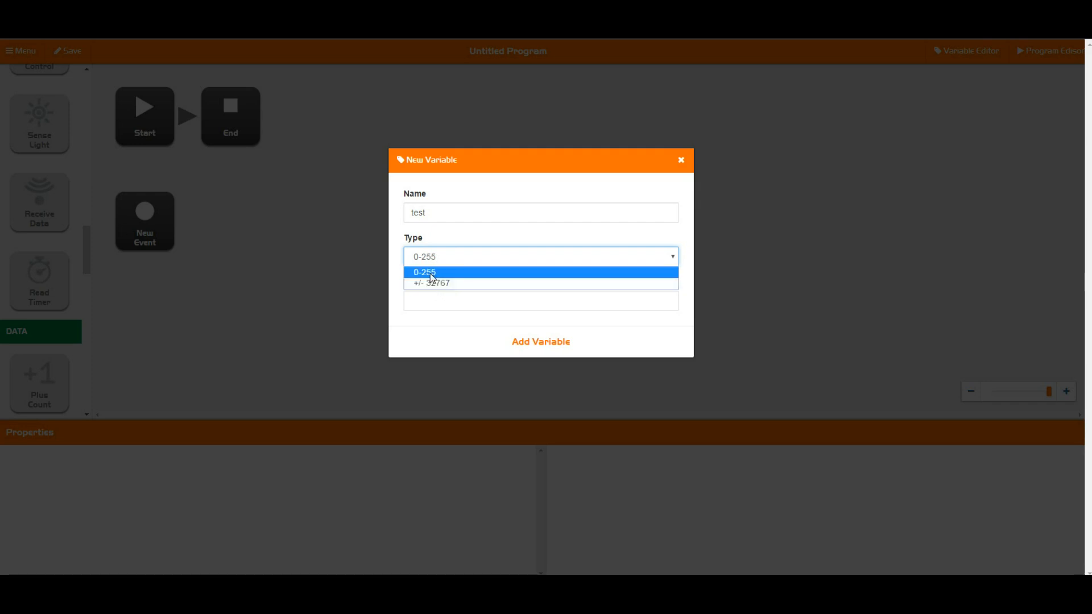
left_click(425, 272)
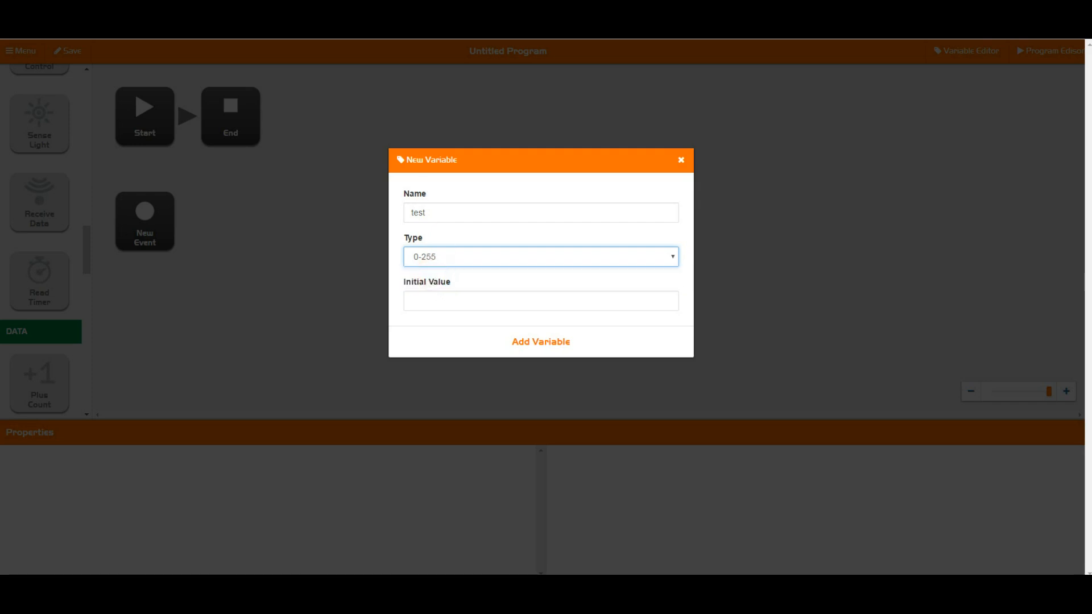
type("0")
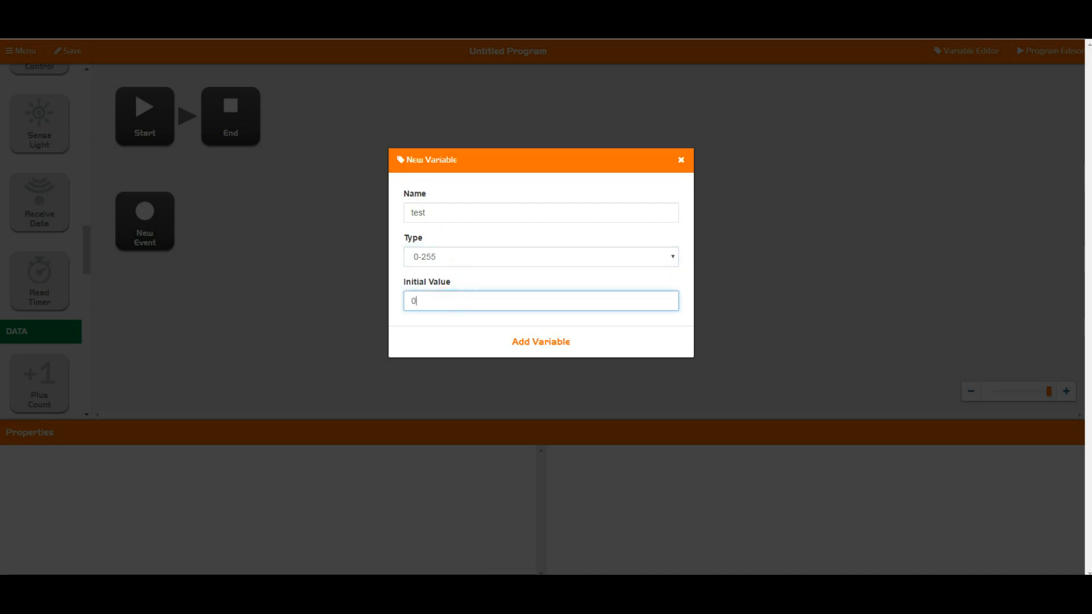
mouse_move(437, 324)
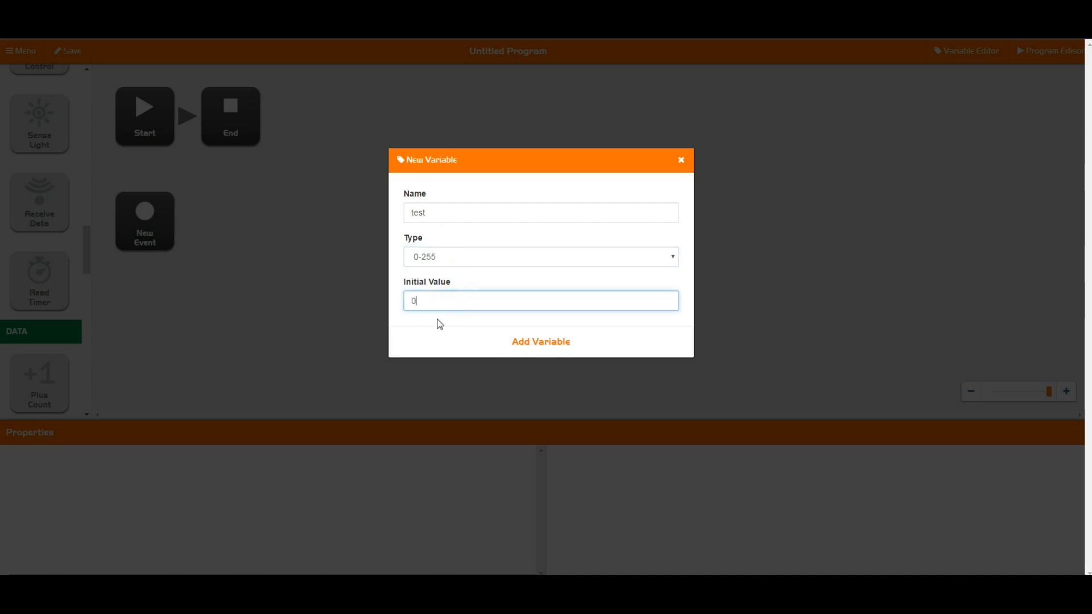
left_click(540, 342)
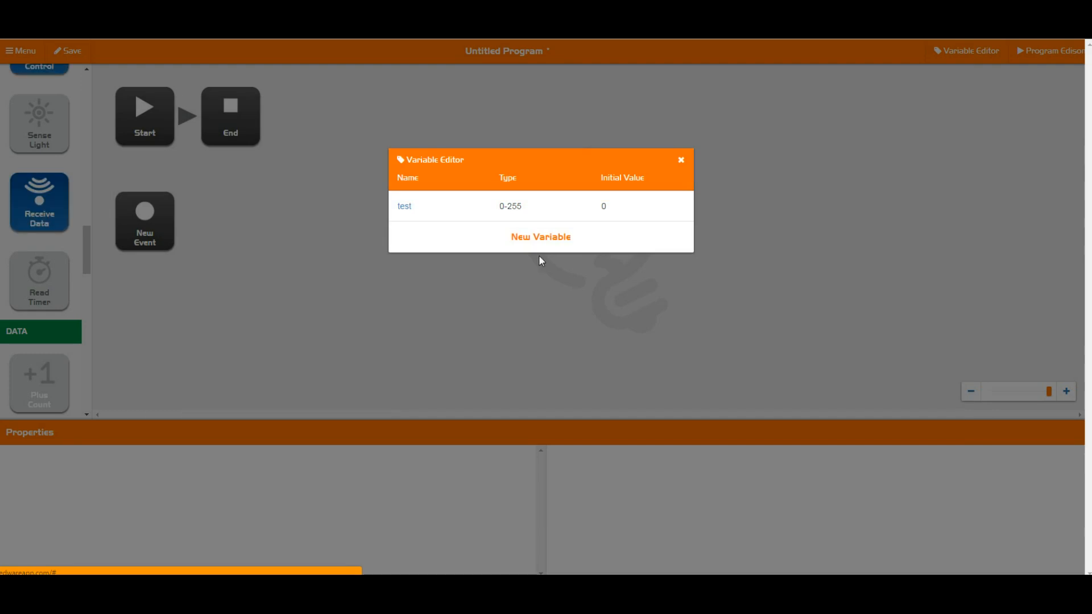
Add a second variable test2 of type +/- 32767 and close the variable list
left_click(539, 237)
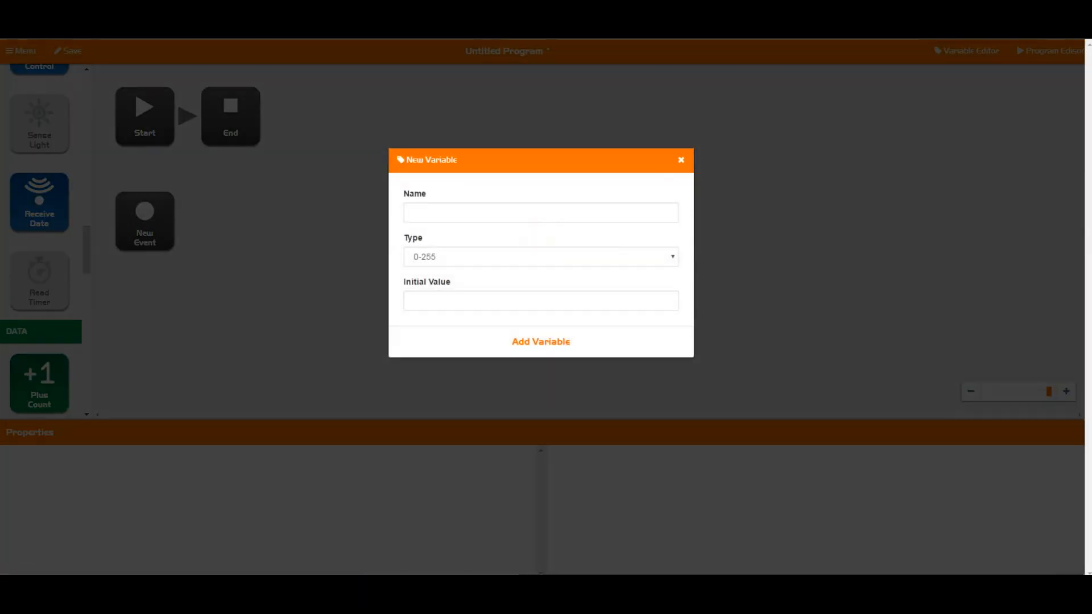
type("test2")
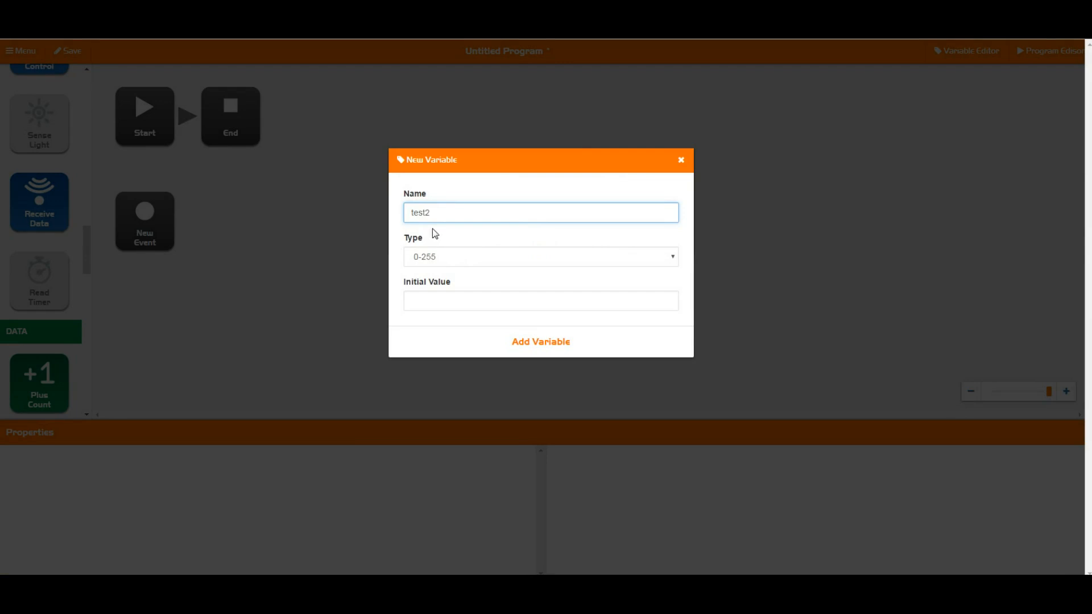
left_click(540, 256)
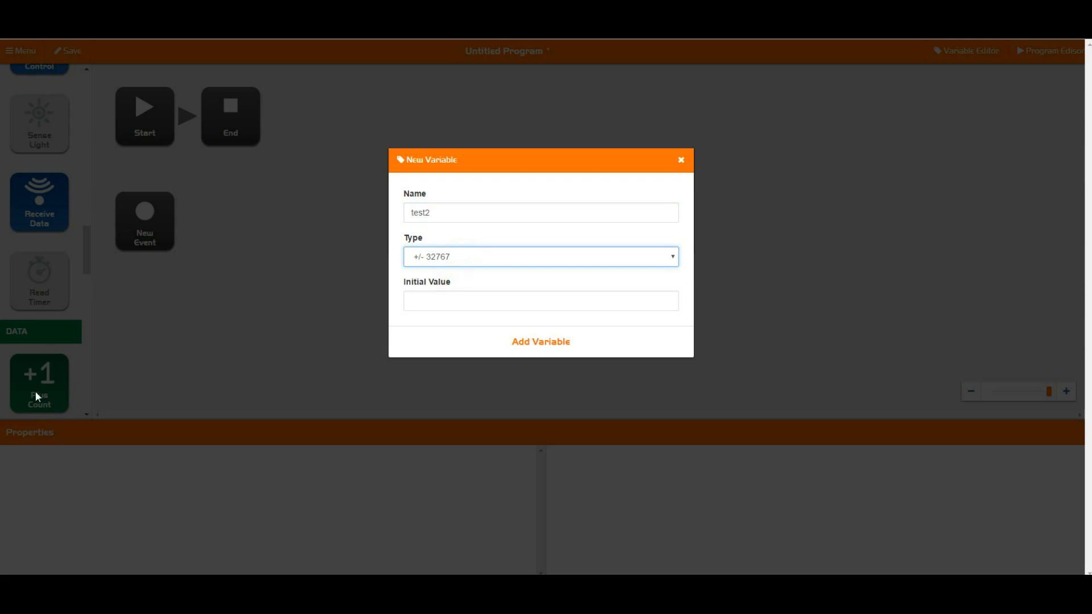
mouse_move(36, 225)
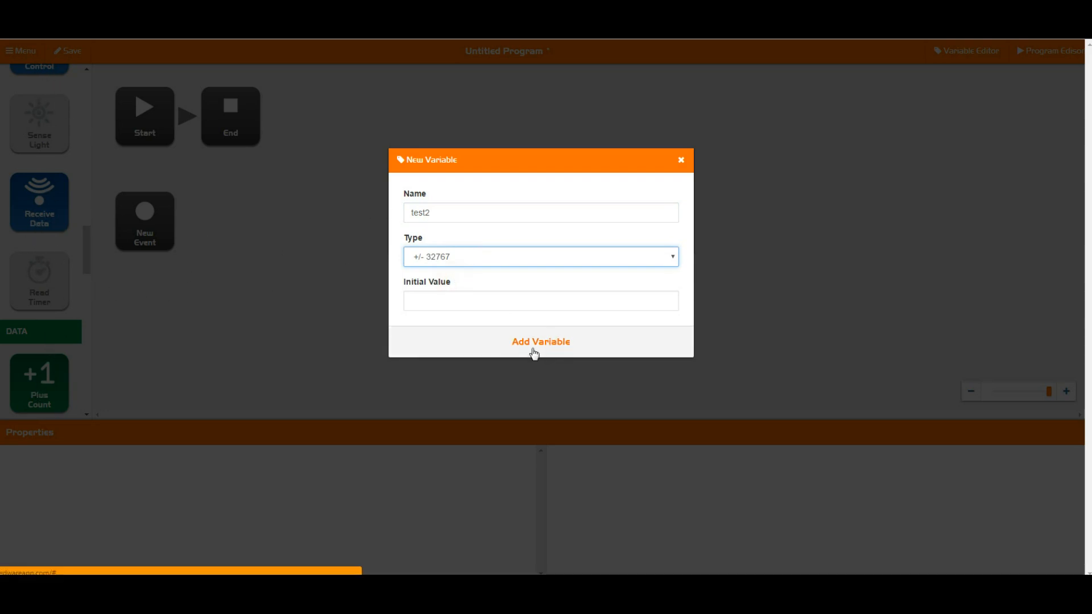
left_click(540, 342)
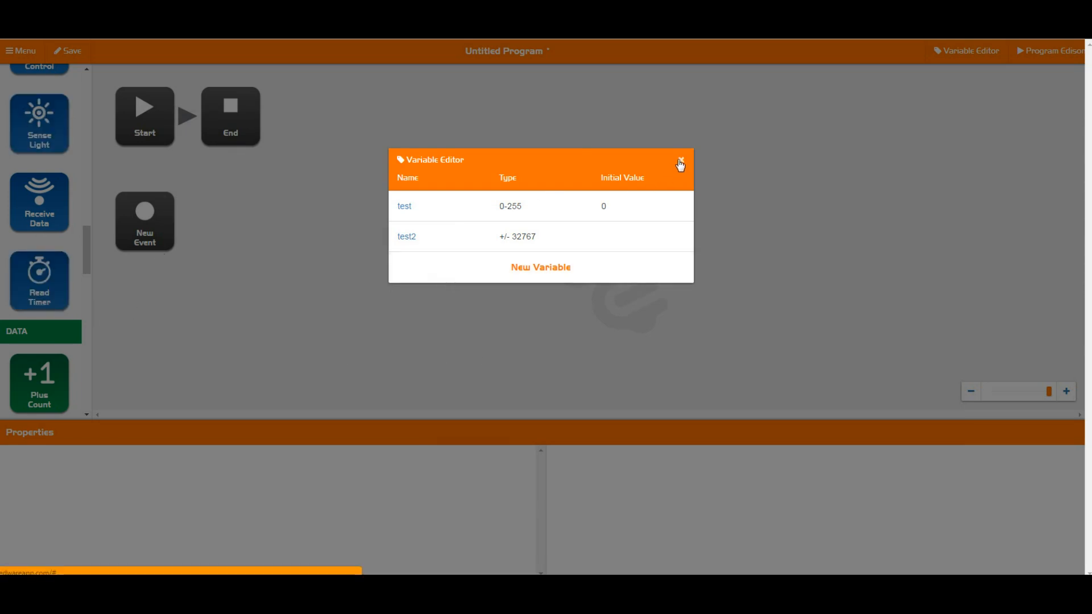
mouse_move(681, 165)
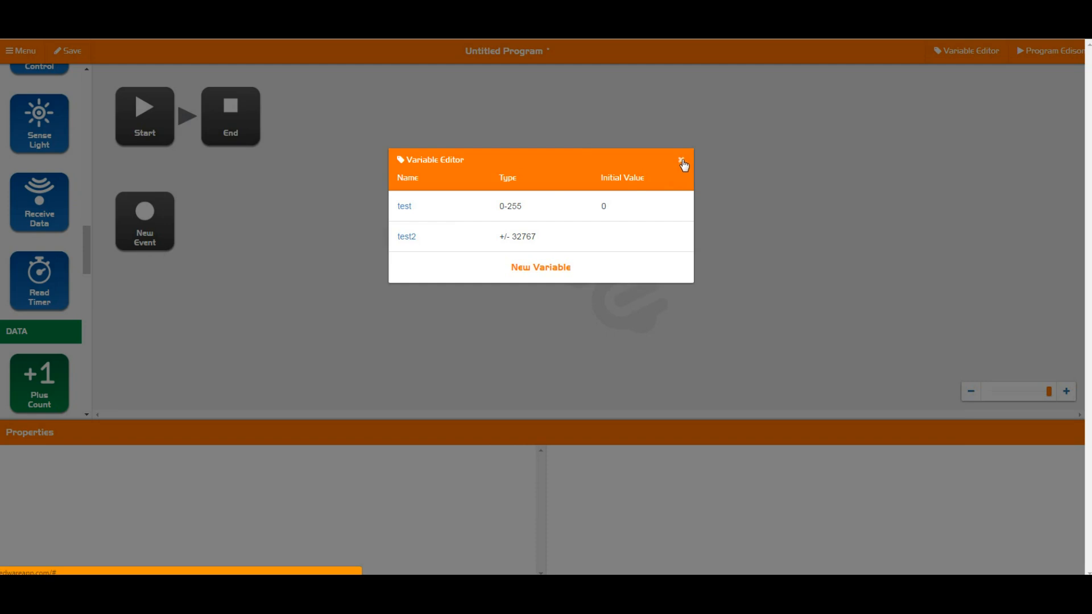
left_click(682, 162)
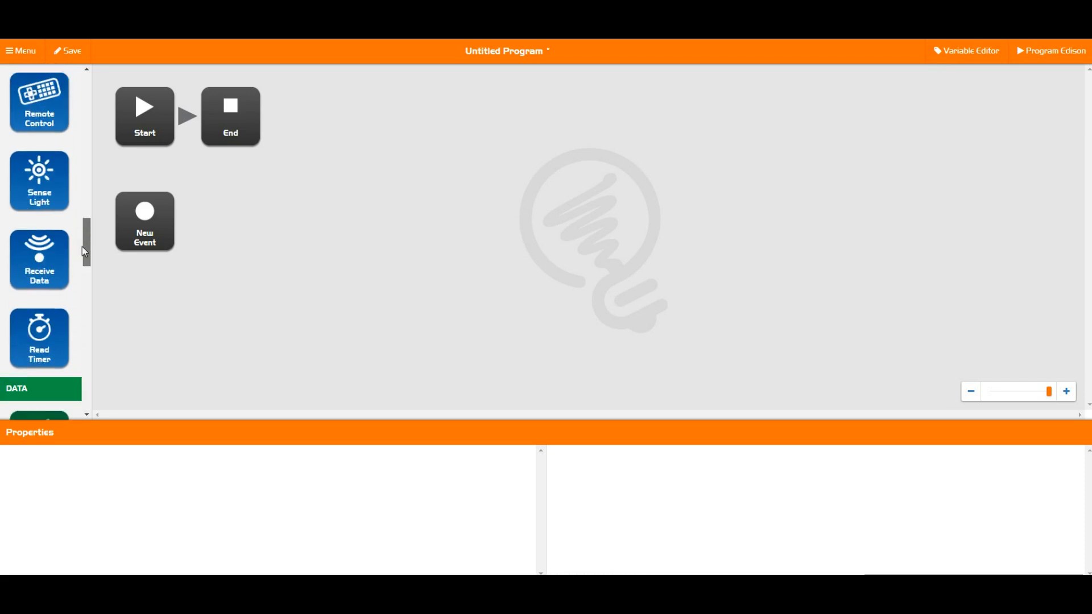
Place two Plus Count blocks in sequence between Start and End, each incrementing test
scroll("down", 3)
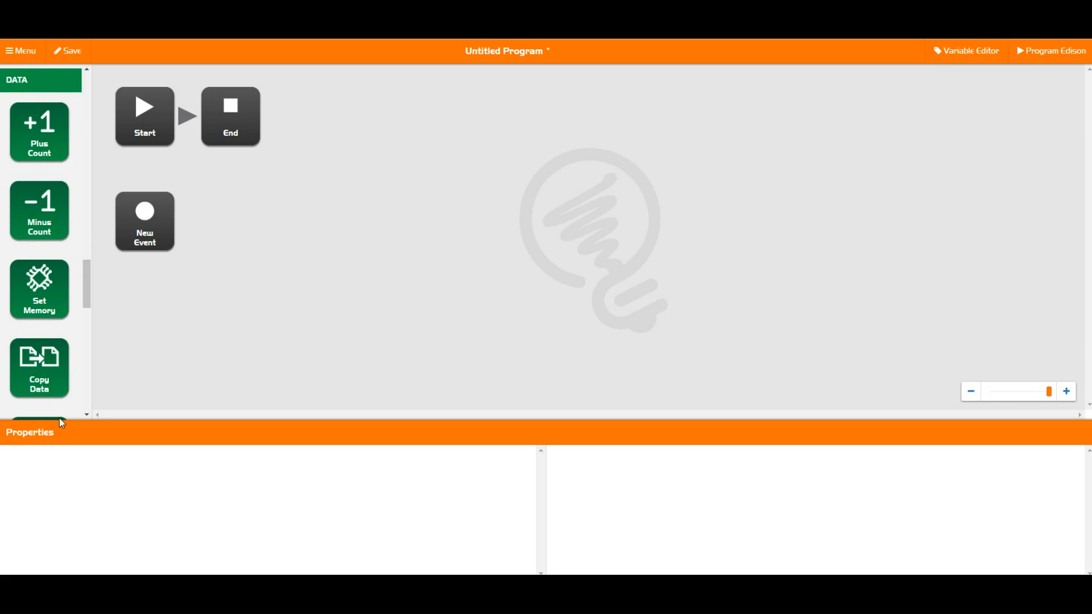
mouse_move(11, 193)
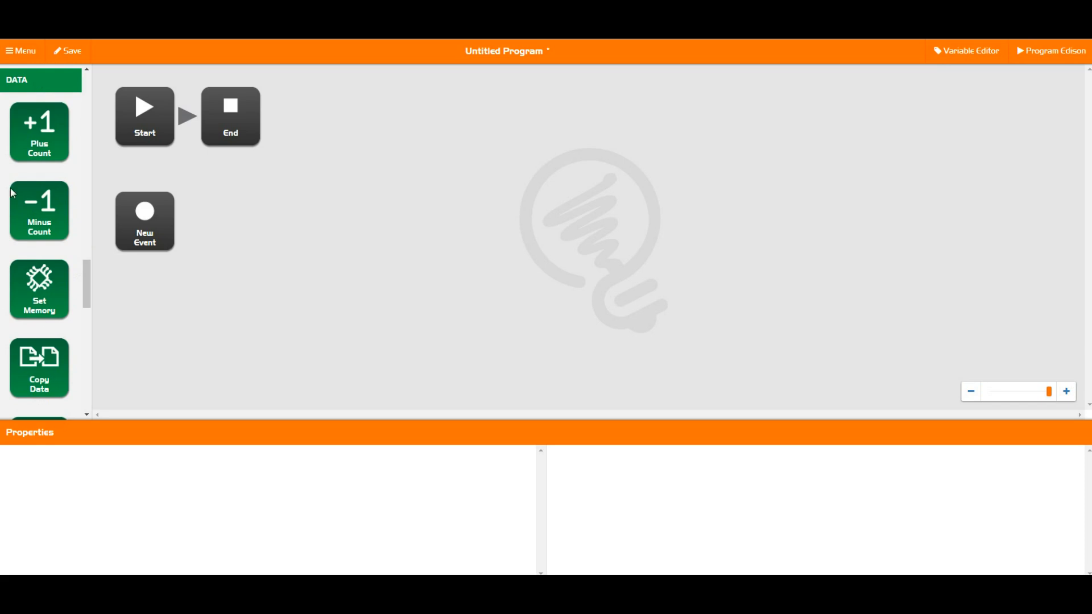
left_click_drag(40, 132, 230, 116)
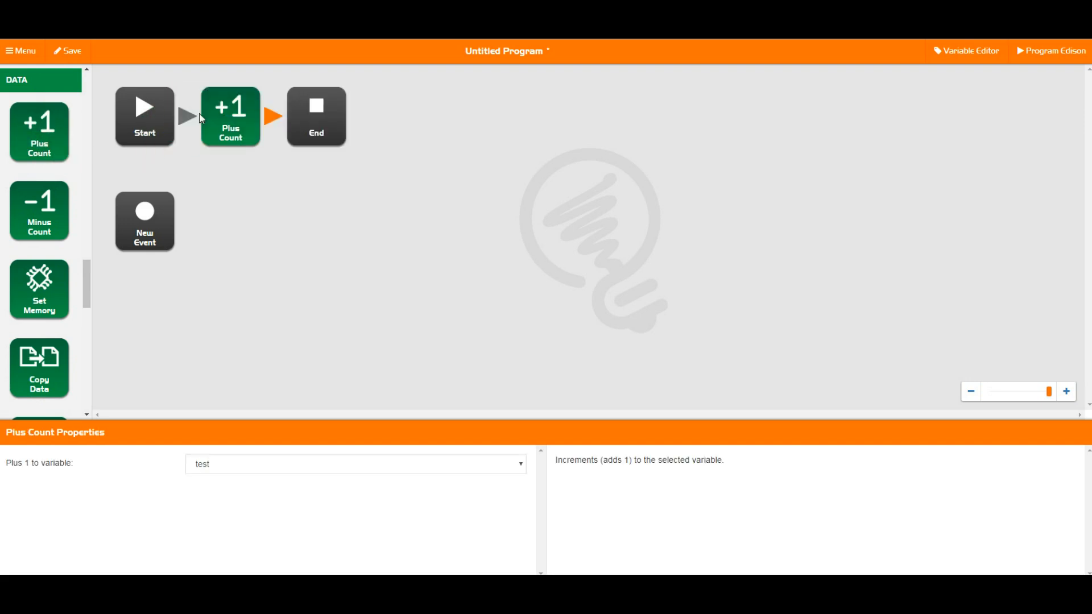
left_click(231, 116)
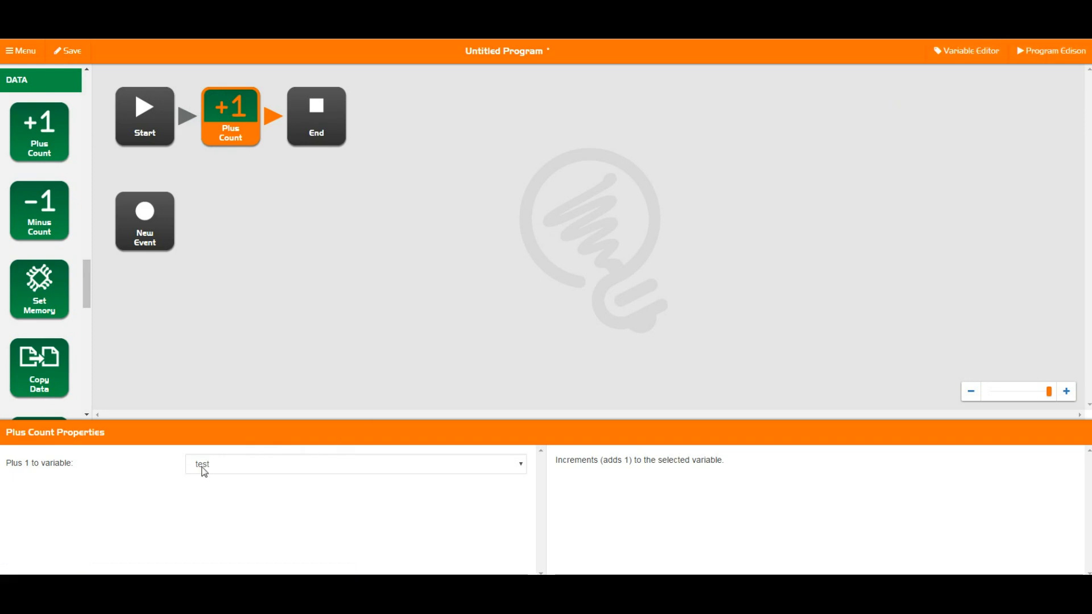
mouse_move(272, 151)
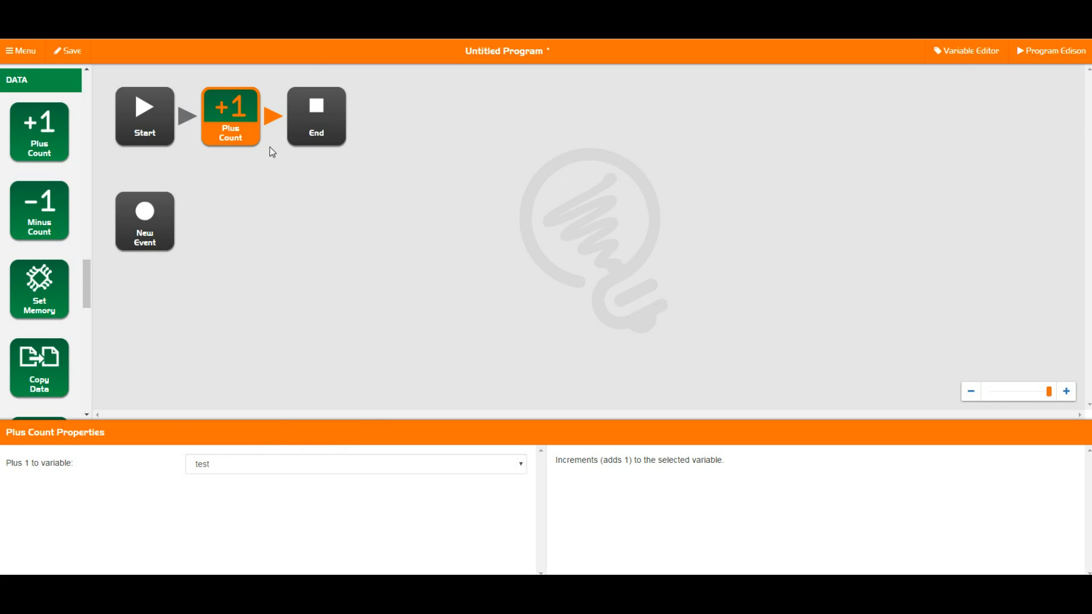
mouse_move(229, 138)
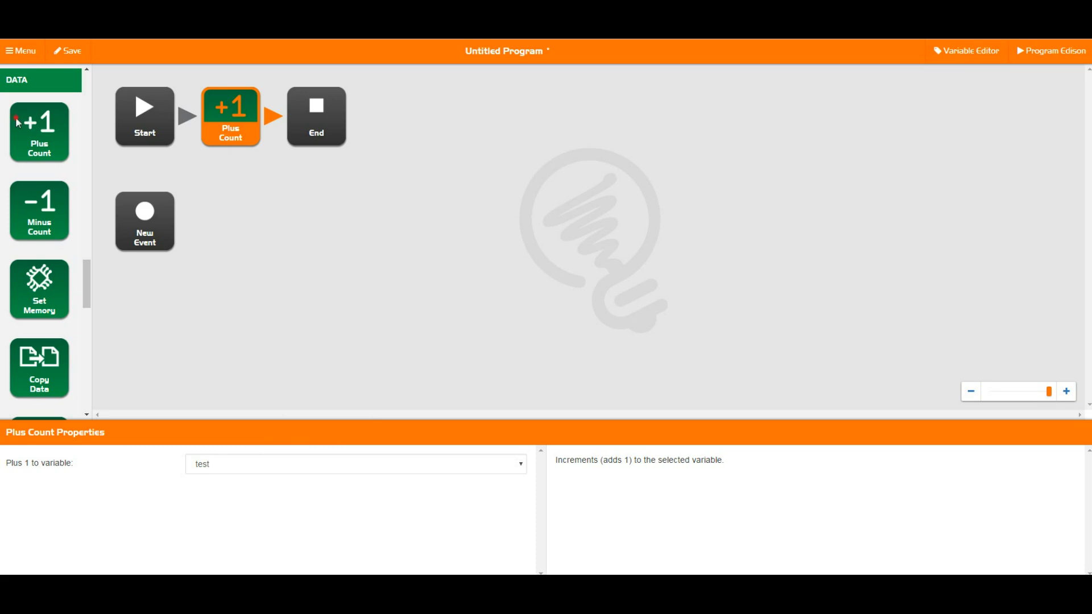
left_click_drag(39, 132, 315, 116)
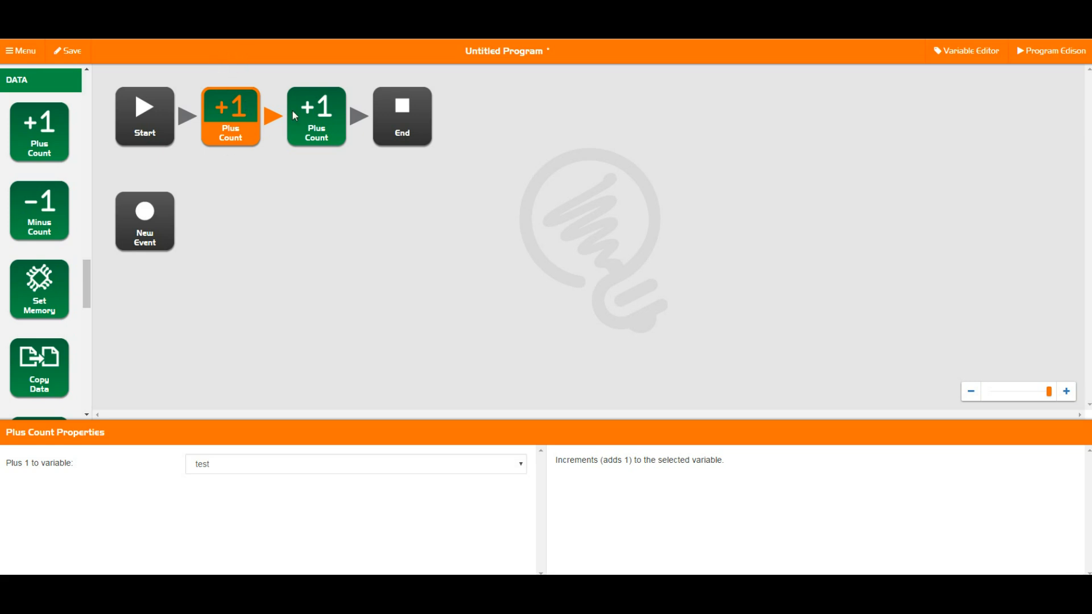
left_click(315, 116)
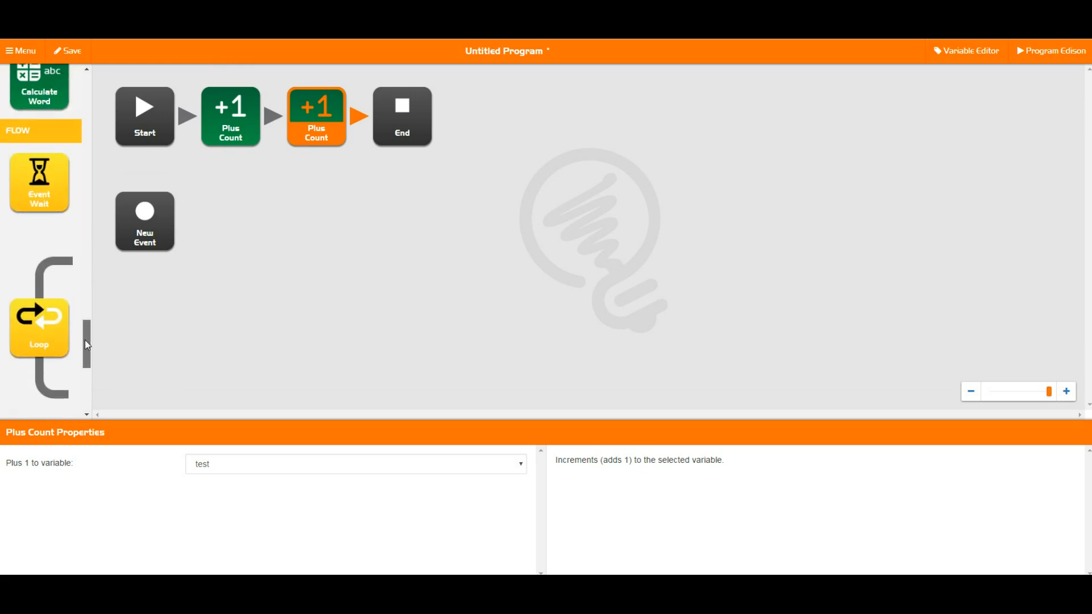
Wrap the first Plus Count in a Loop that repeats until test equals 10
left_click_drag(38, 328, 195, 116)
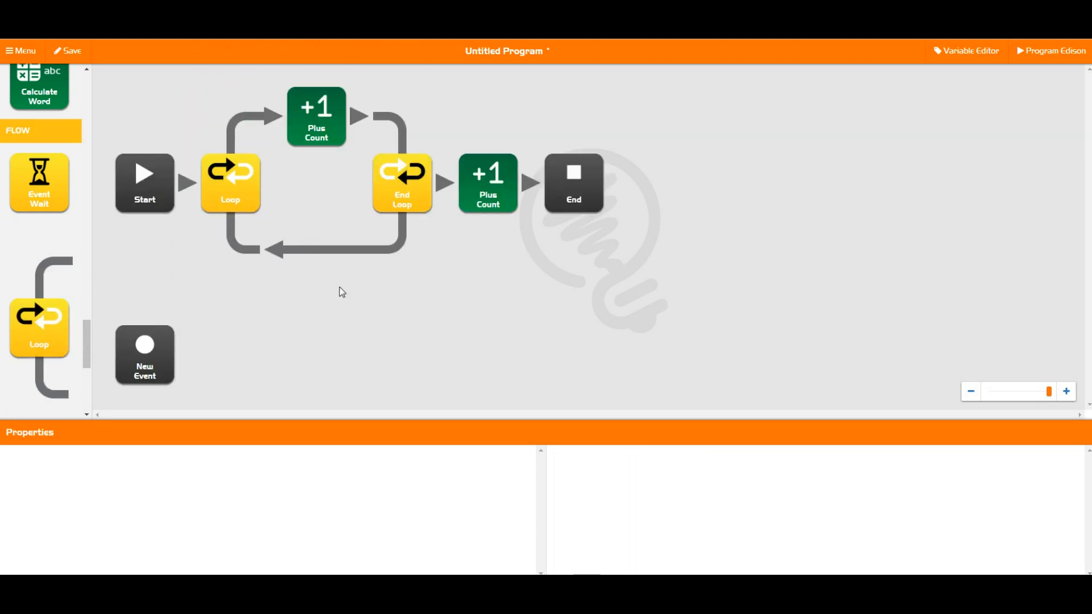
left_click(230, 183)
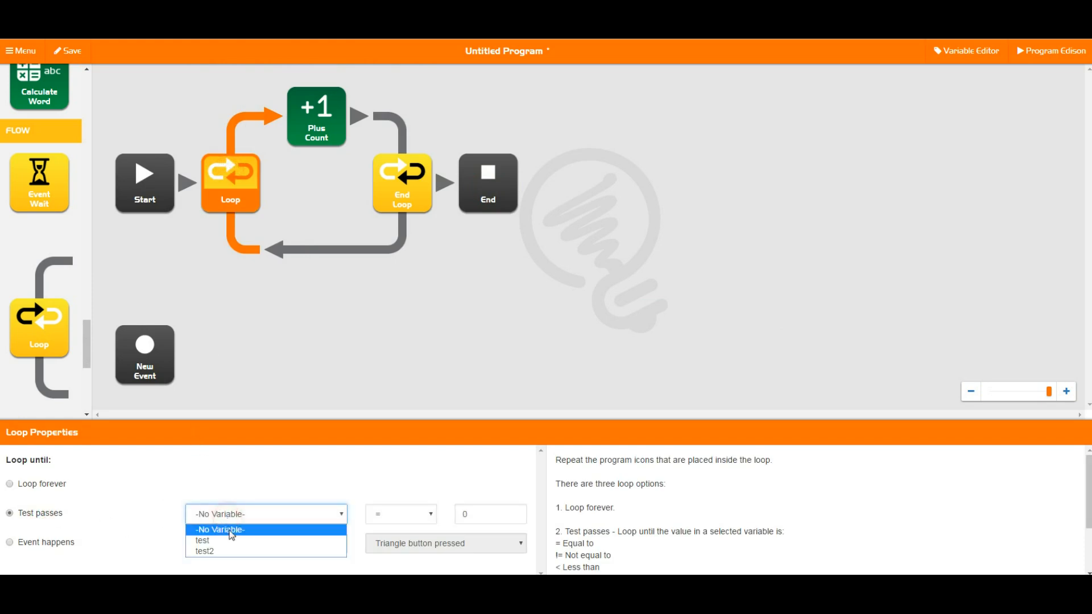
left_click(203, 540)
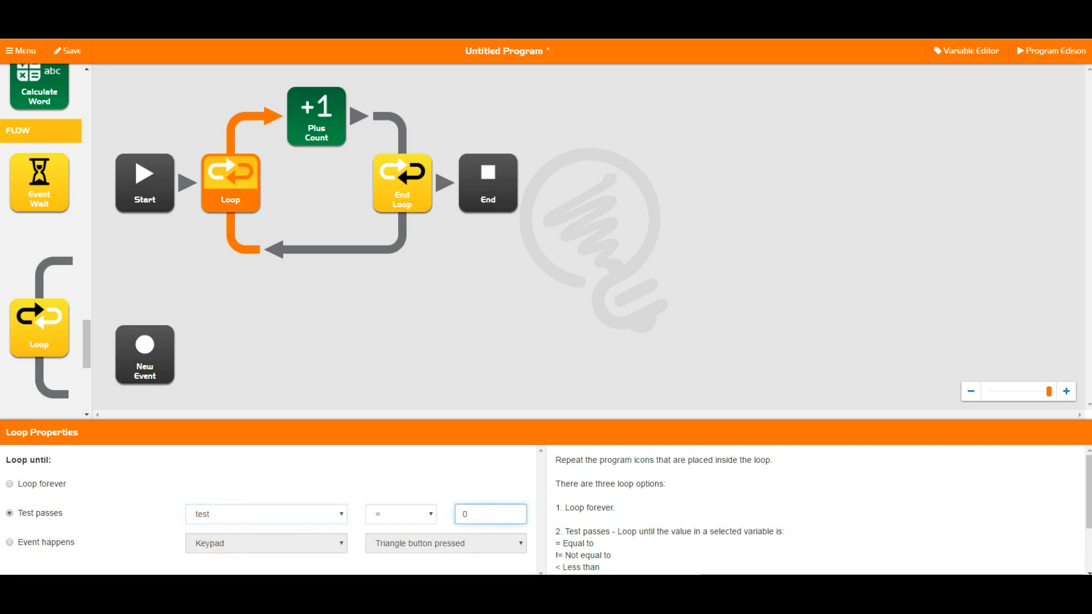
type("10")
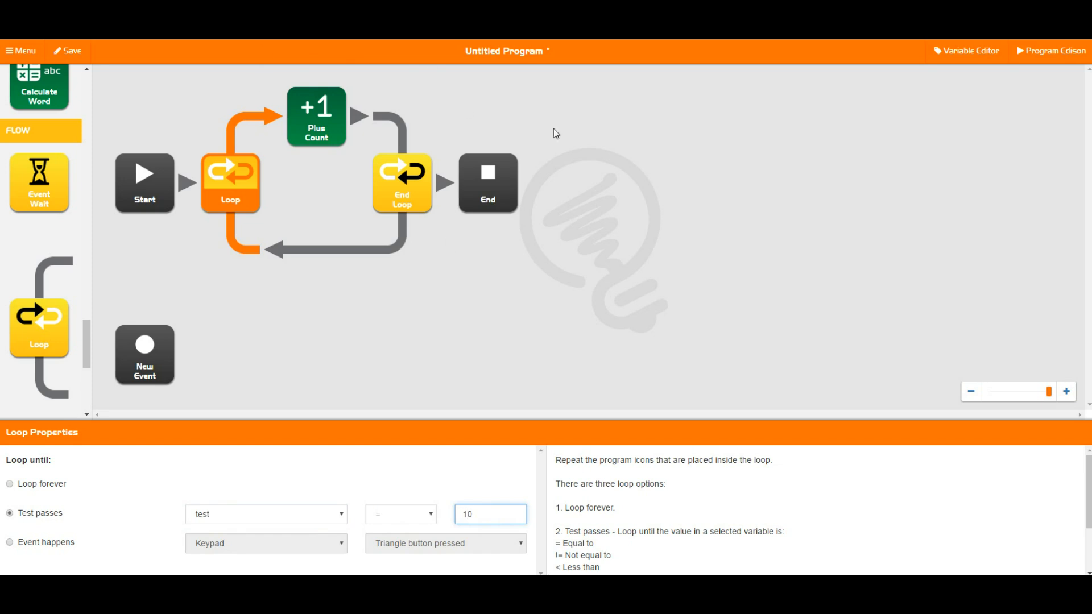
mouse_move(497, 257)
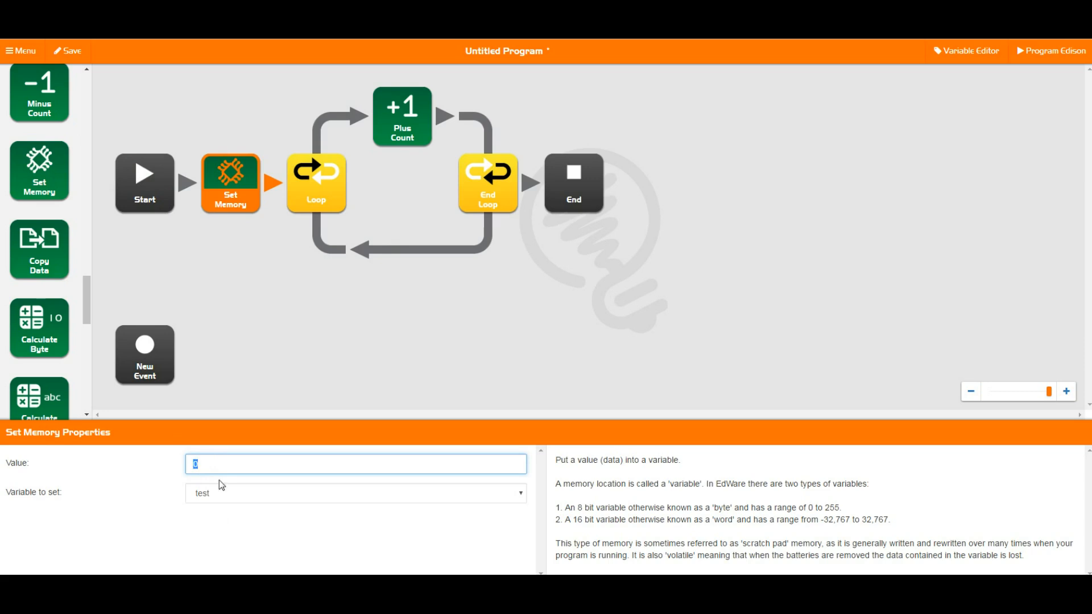
mouse_move(199, 456)
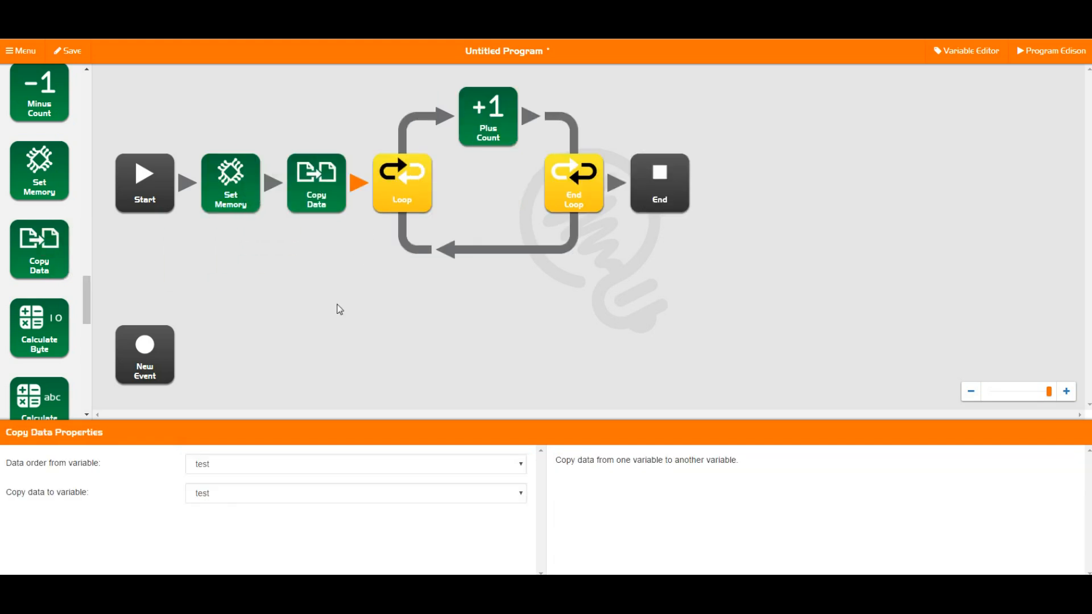
Review the Calculate Byte block's Argument field and its divide and logical operation options
left_click(355, 493)
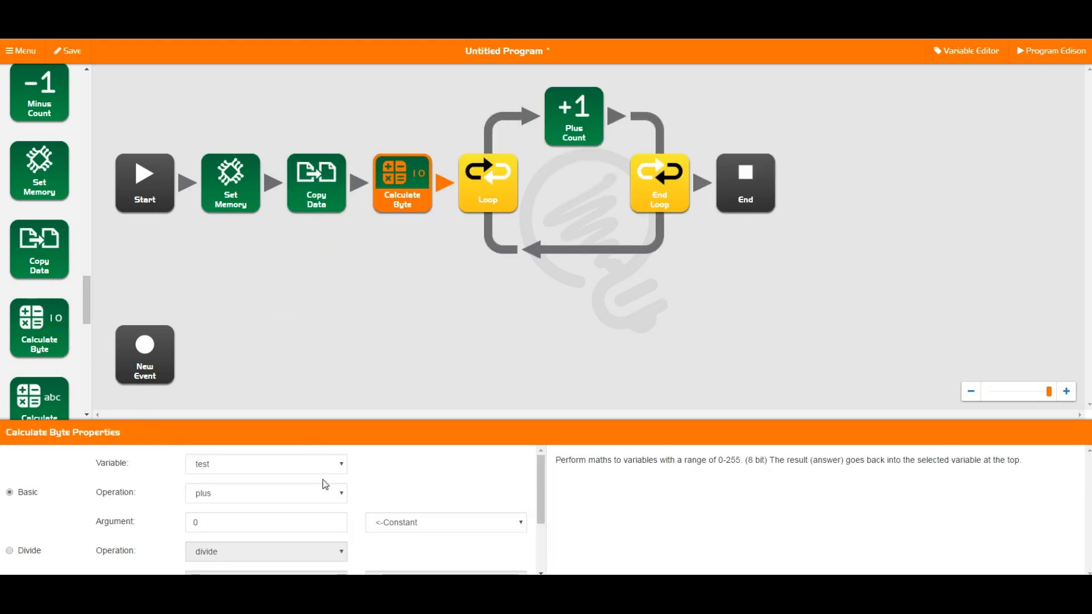
mouse_move(232, 515)
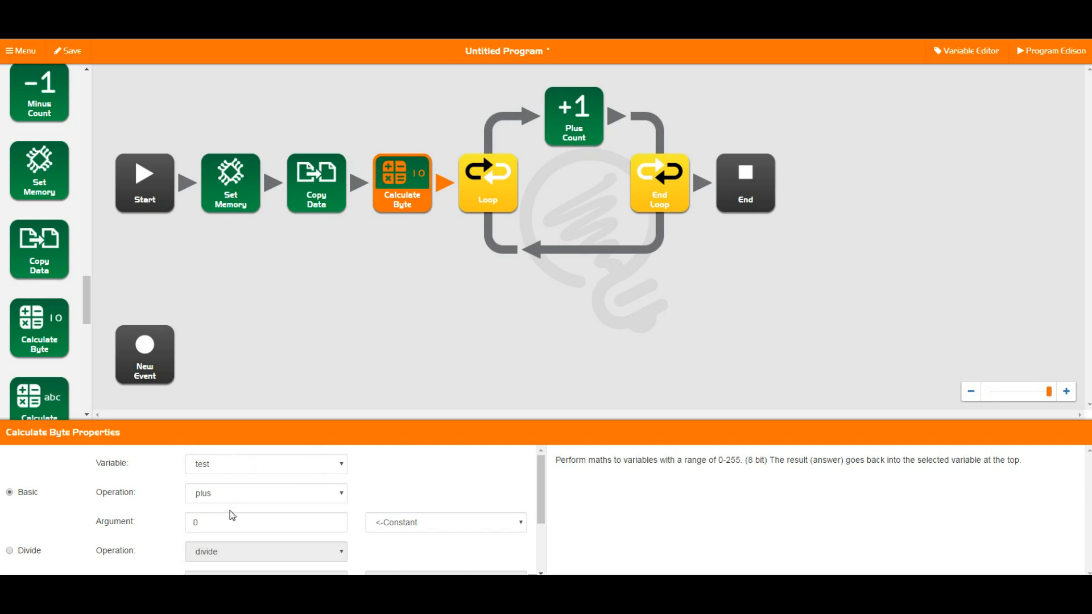
left_click(266, 522)
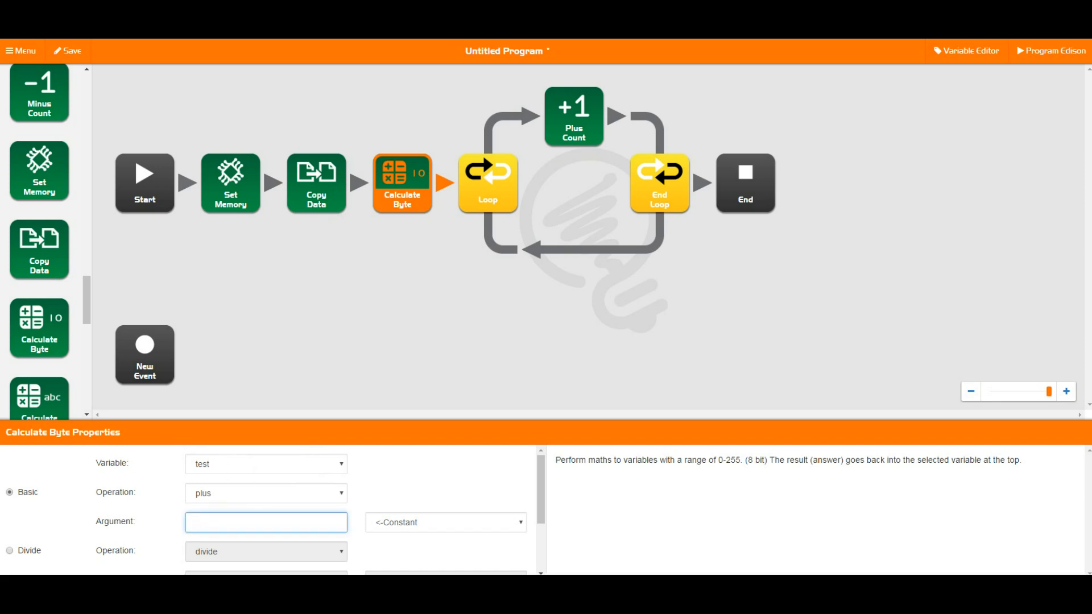
left_click(265, 493)
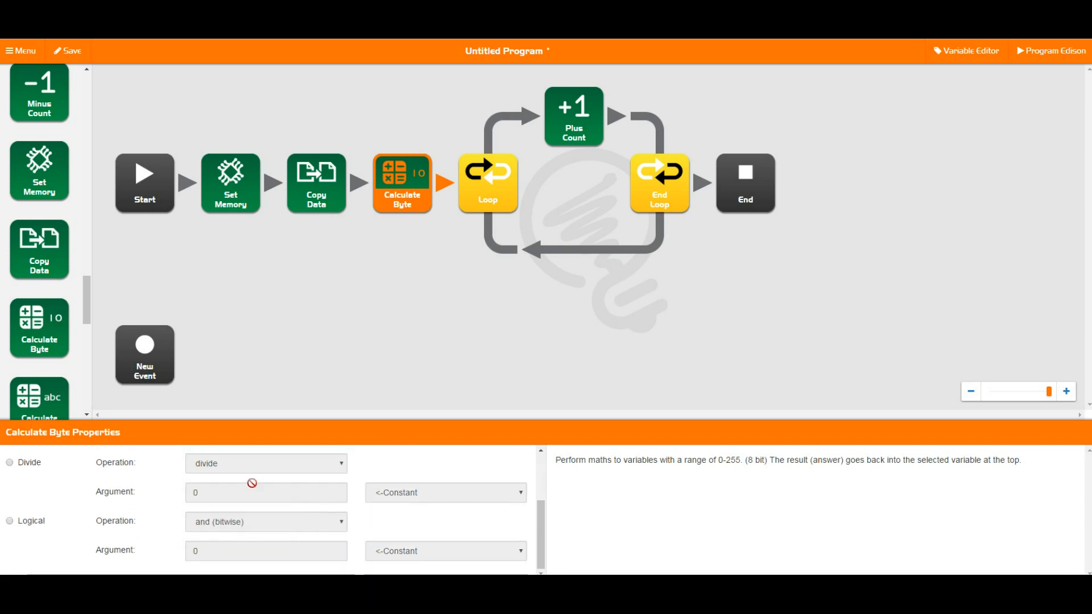
mouse_move(458, 551)
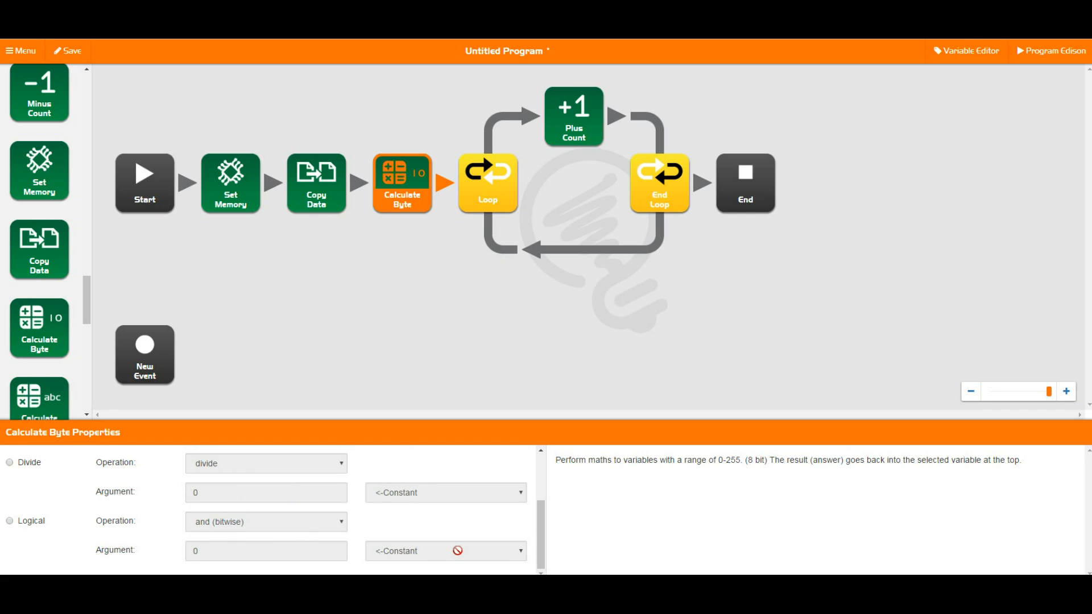
scroll("down", 3)
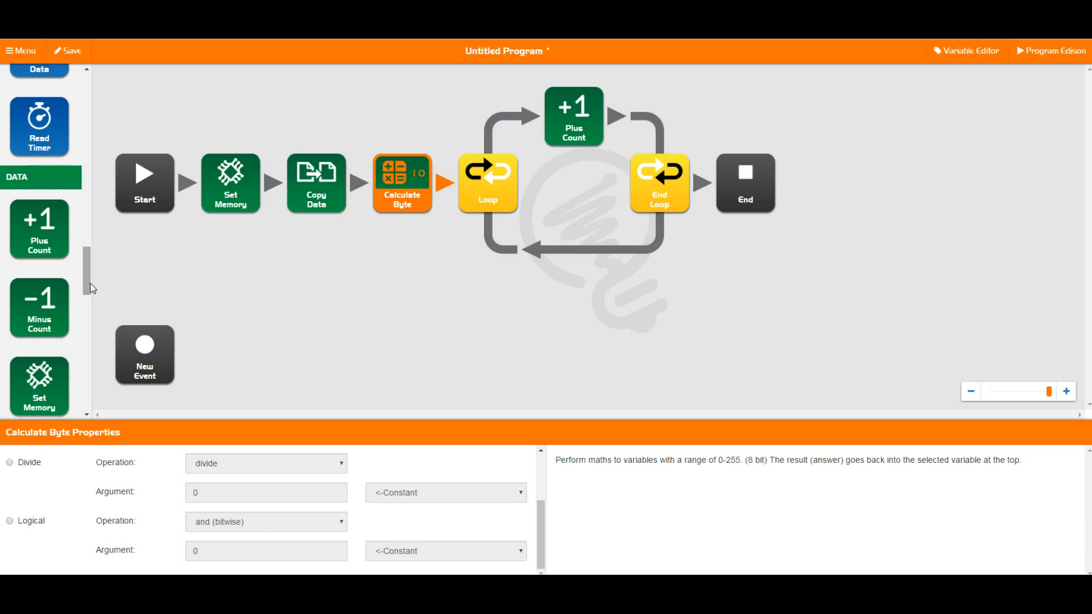
mouse_move(113, 311)
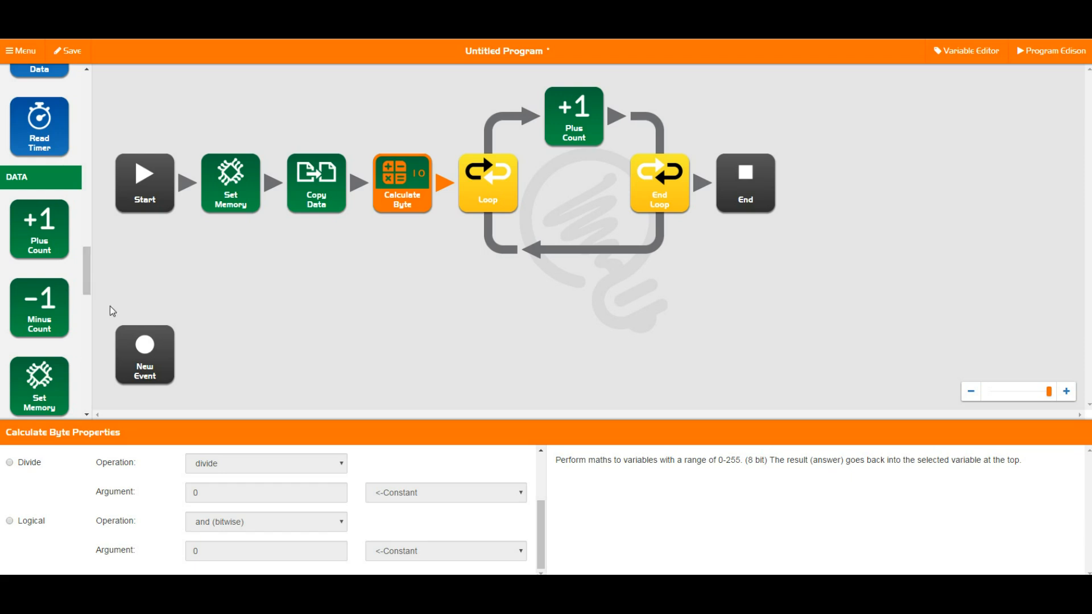